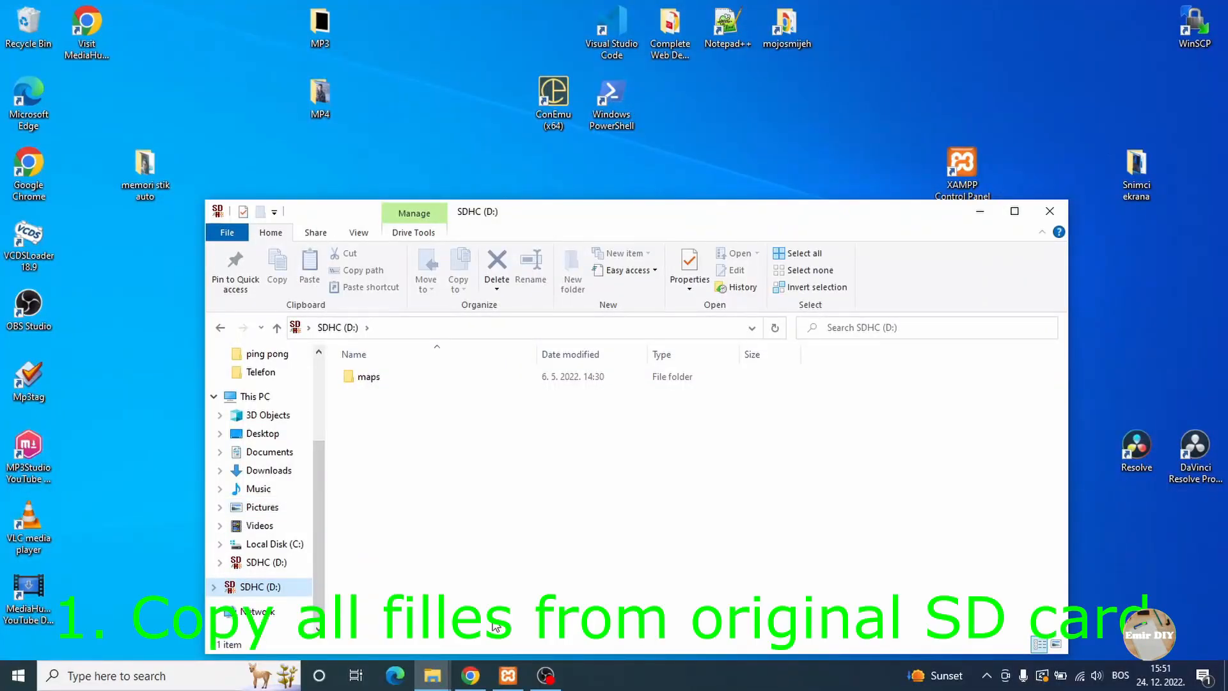
Step: Copy the maps folder from SDHC (D:) and close the SD card window
click(368, 376)
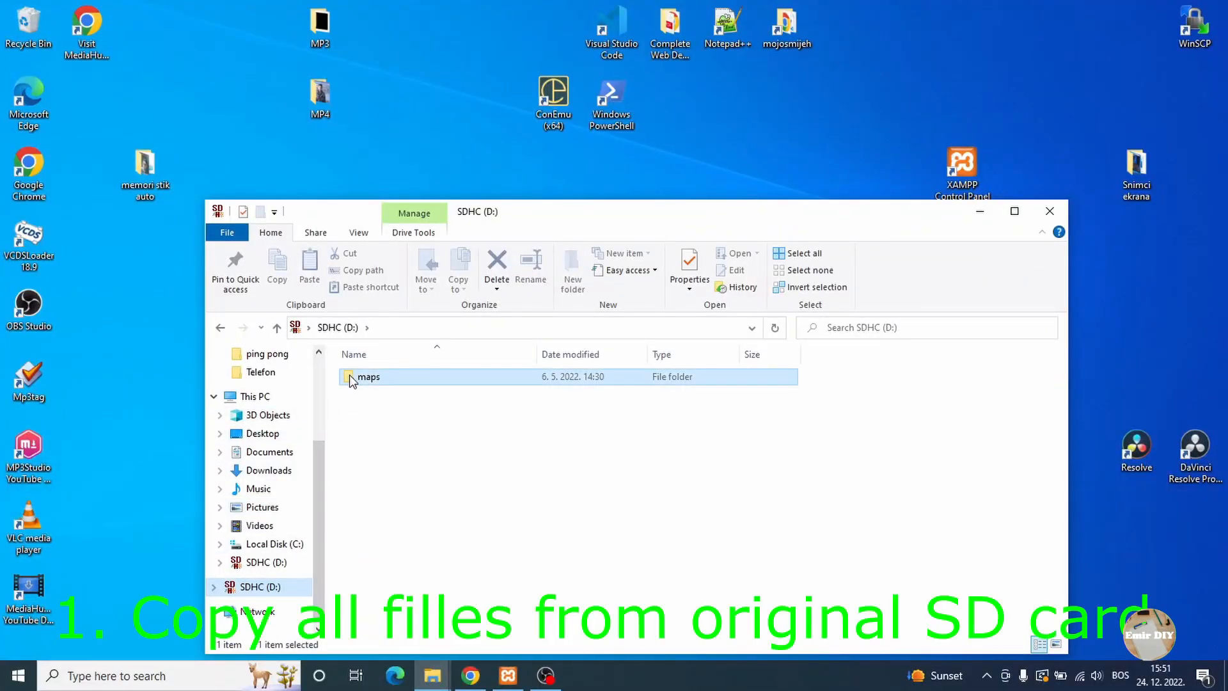
right_click(368, 376)
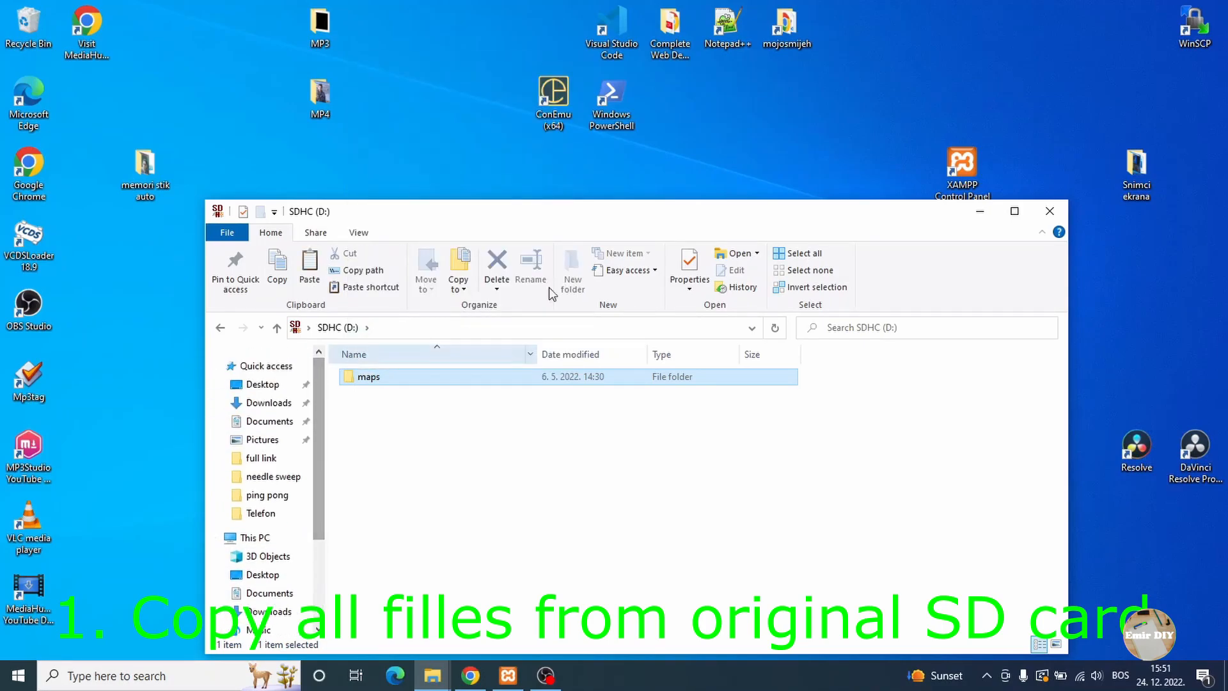
click(1049, 211)
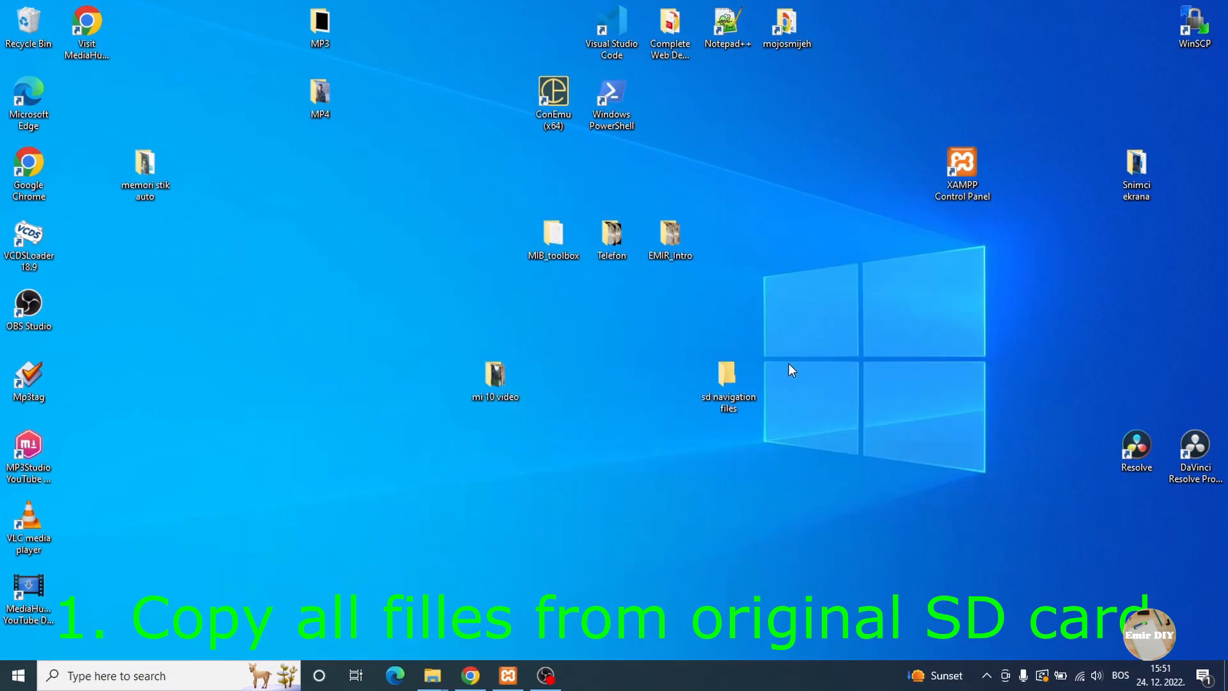
Step: Paste maps into sd navigation files and view its properties (95.8 MB, 5,546 files)
double_click(727, 375)
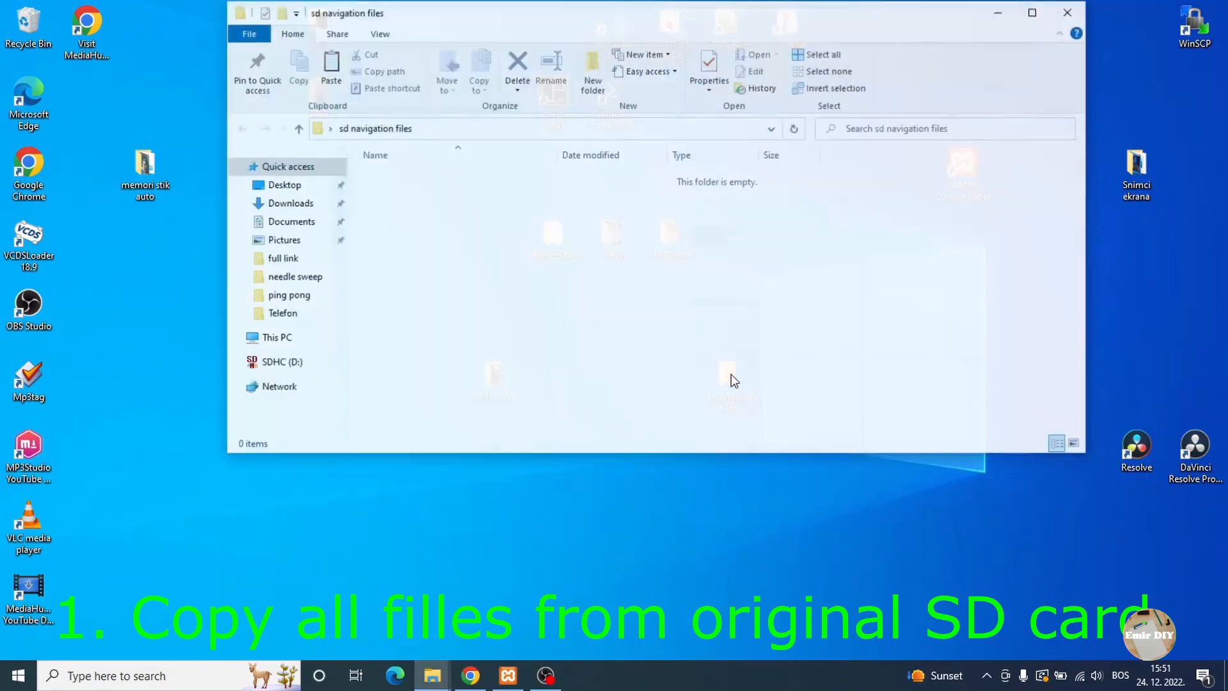
right_click(732, 380)
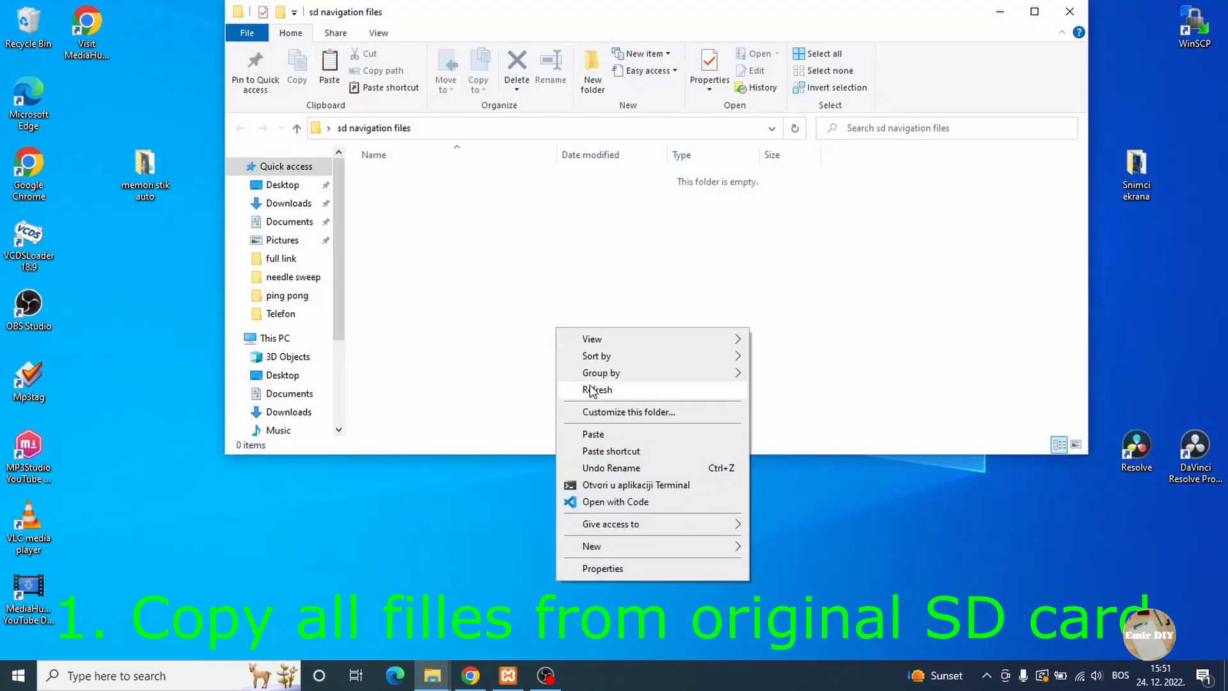
click(506, 321)
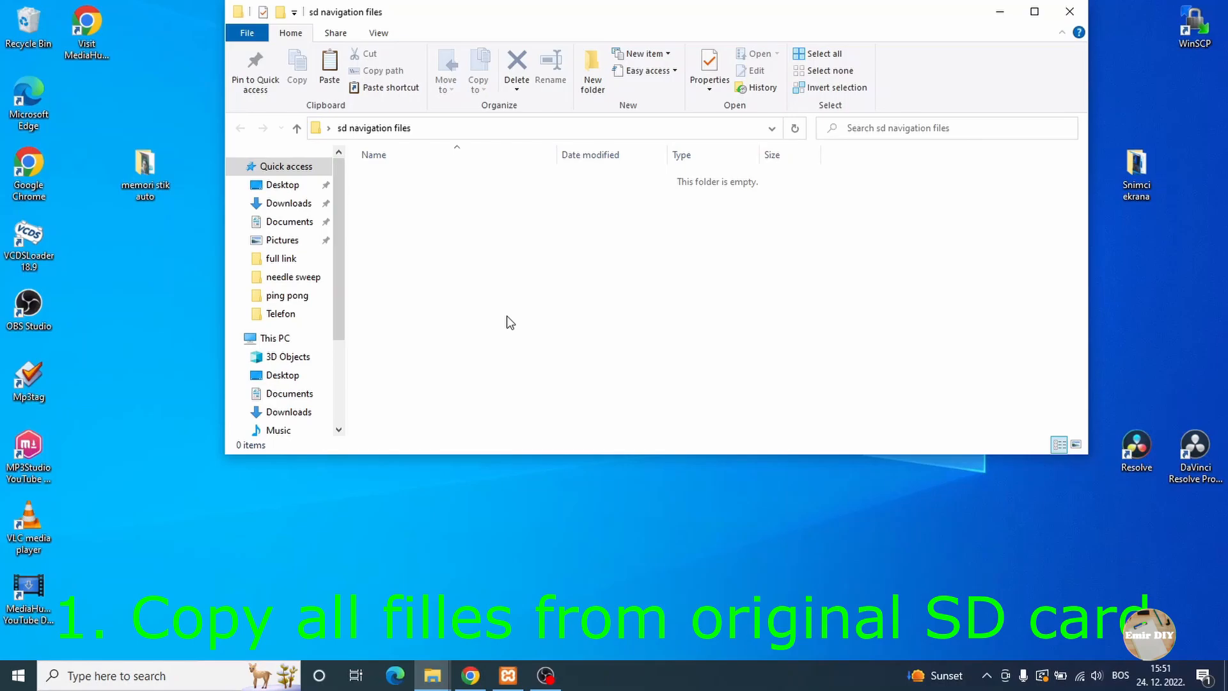
click(329, 70)
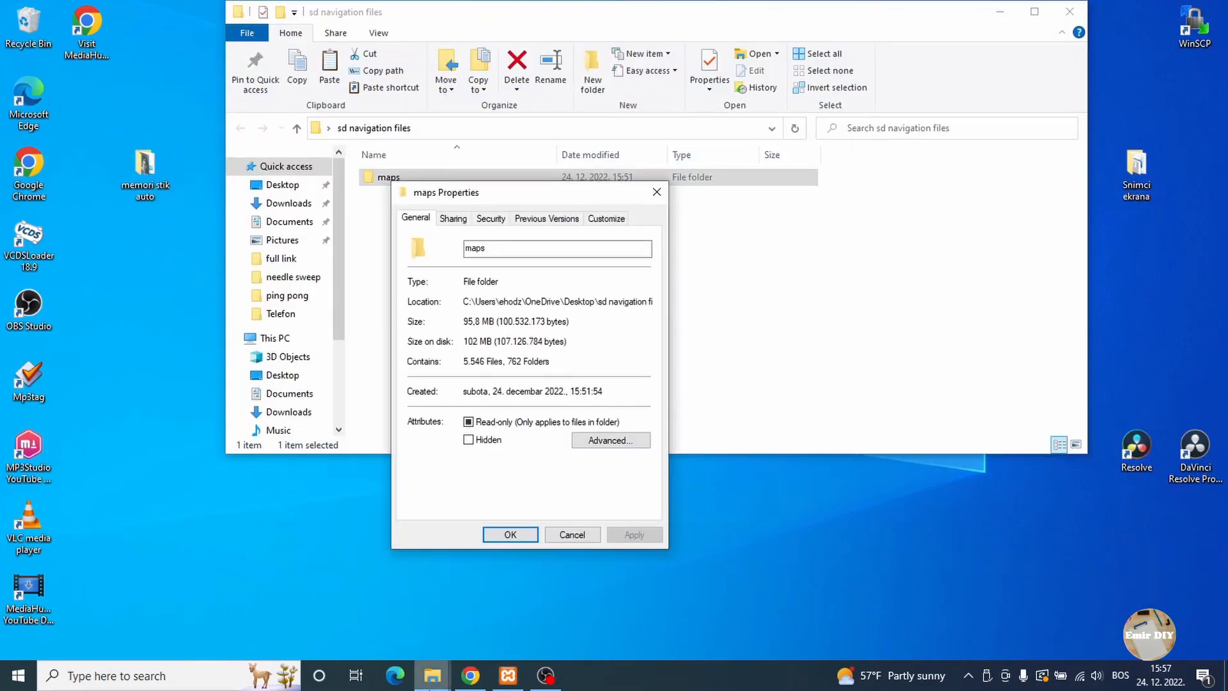
Step: Copy the laptop's maps folder and show the empty SDHC (D:) in a second window
right_click(387, 176)
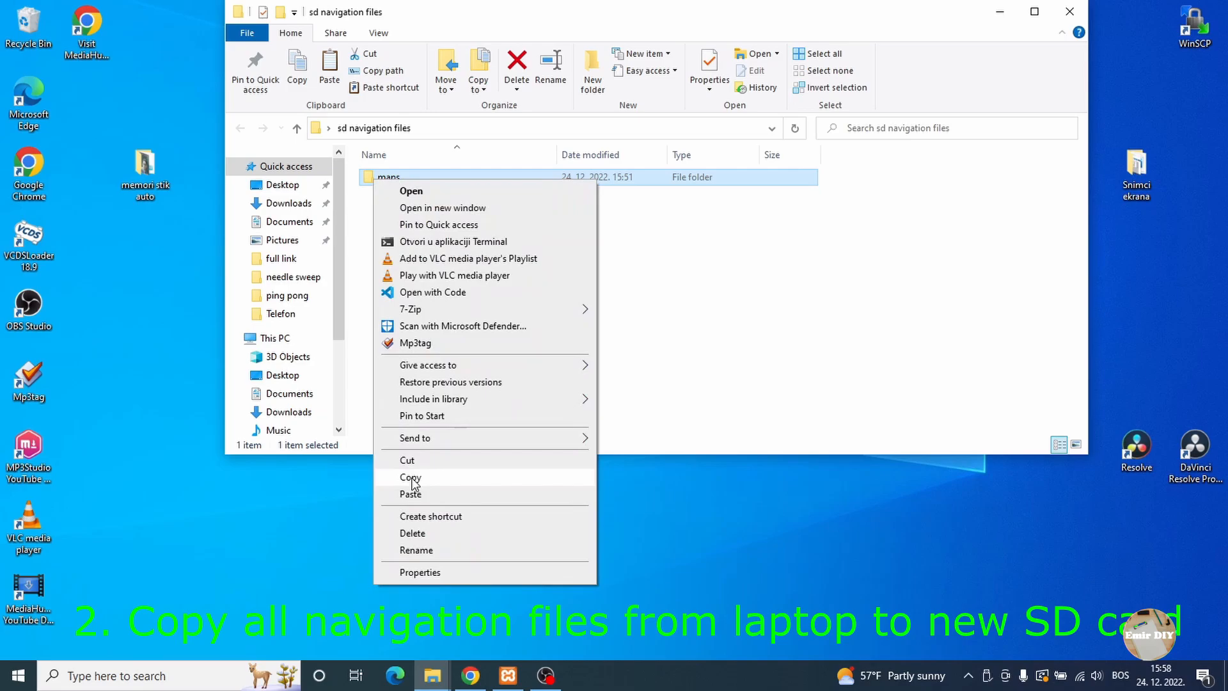
click(410, 478)
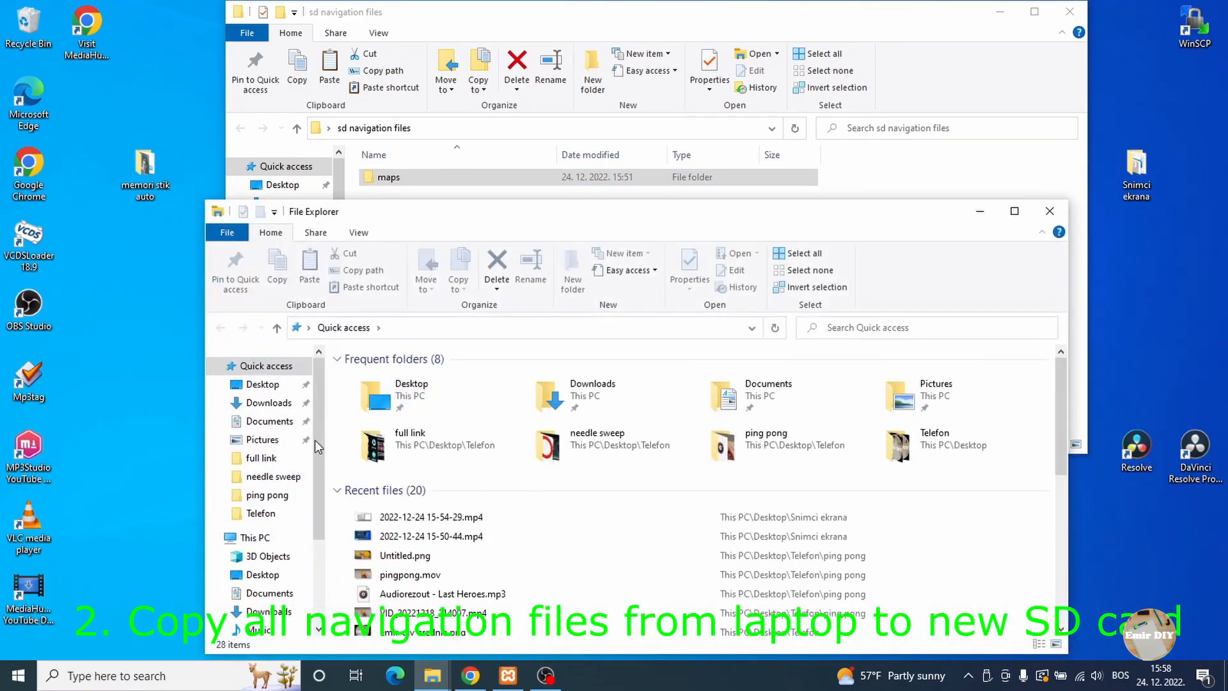
click(254, 537)
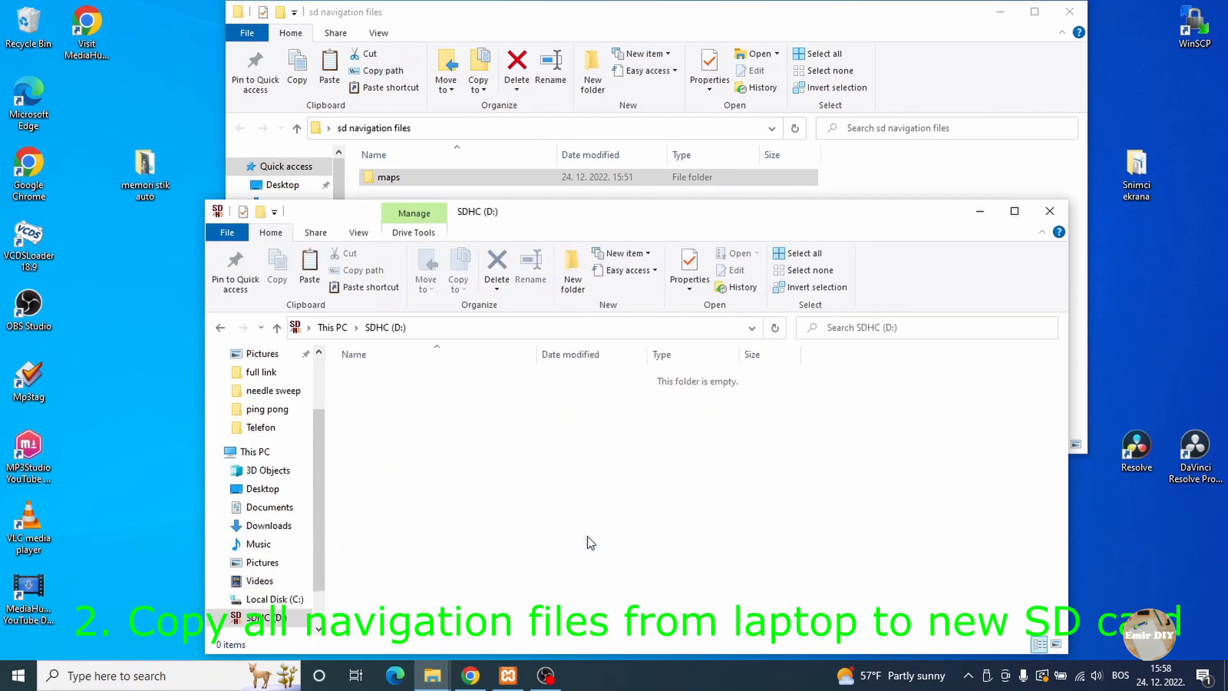
mouse_move(418, 487)
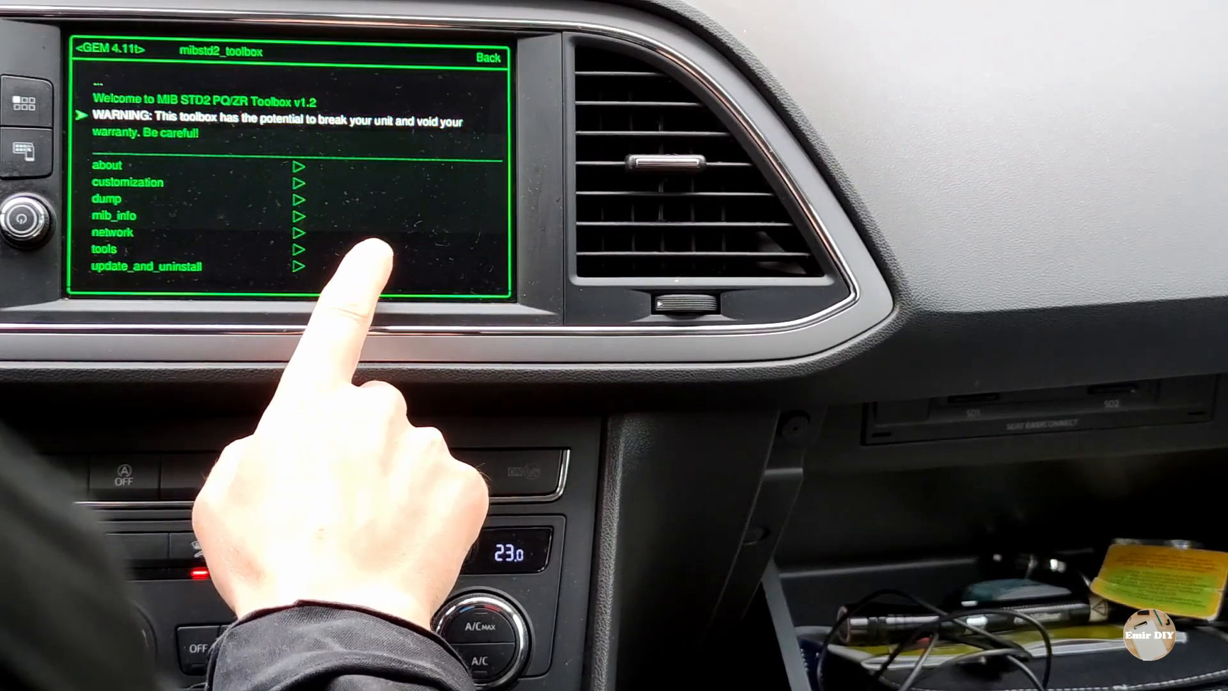
Step: Reach the customization/navi page with the Patch navigation config options
click(128, 183)
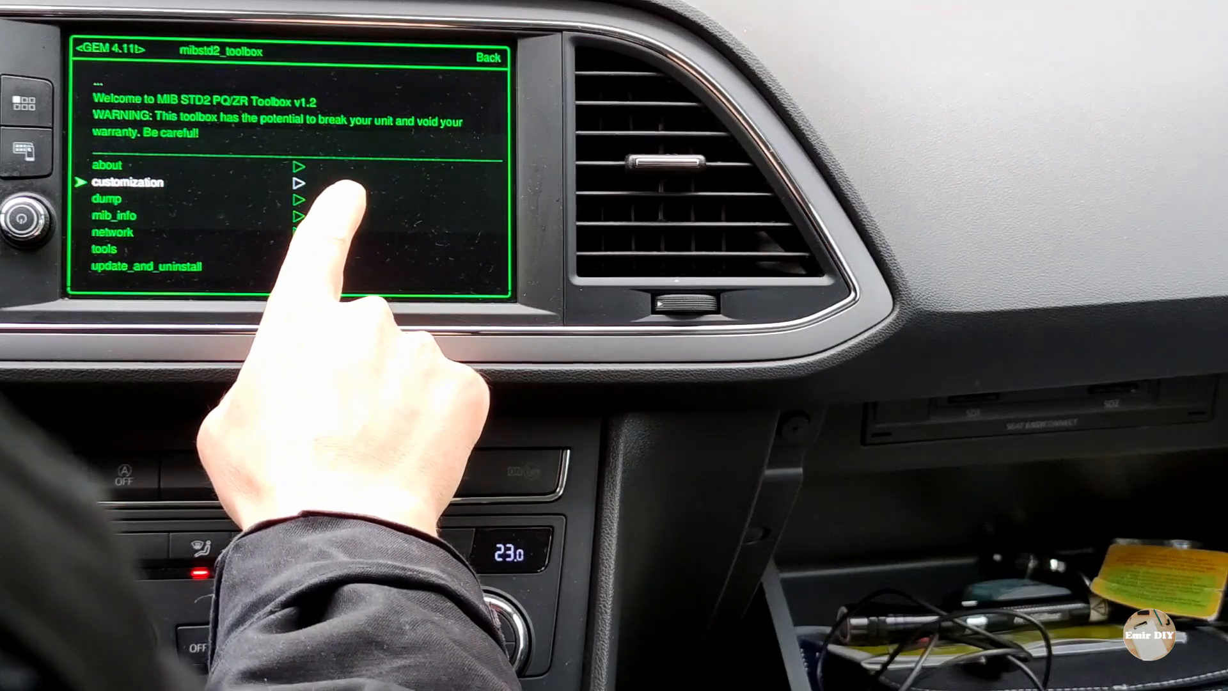
click(126, 183)
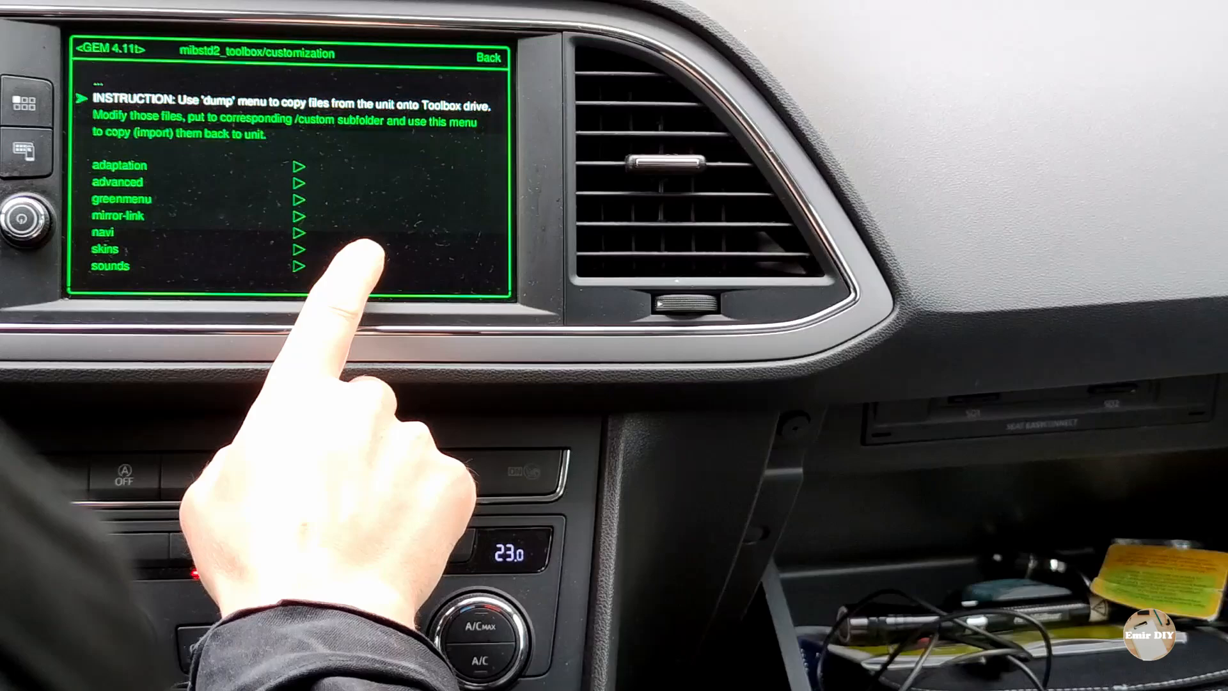
click(103, 231)
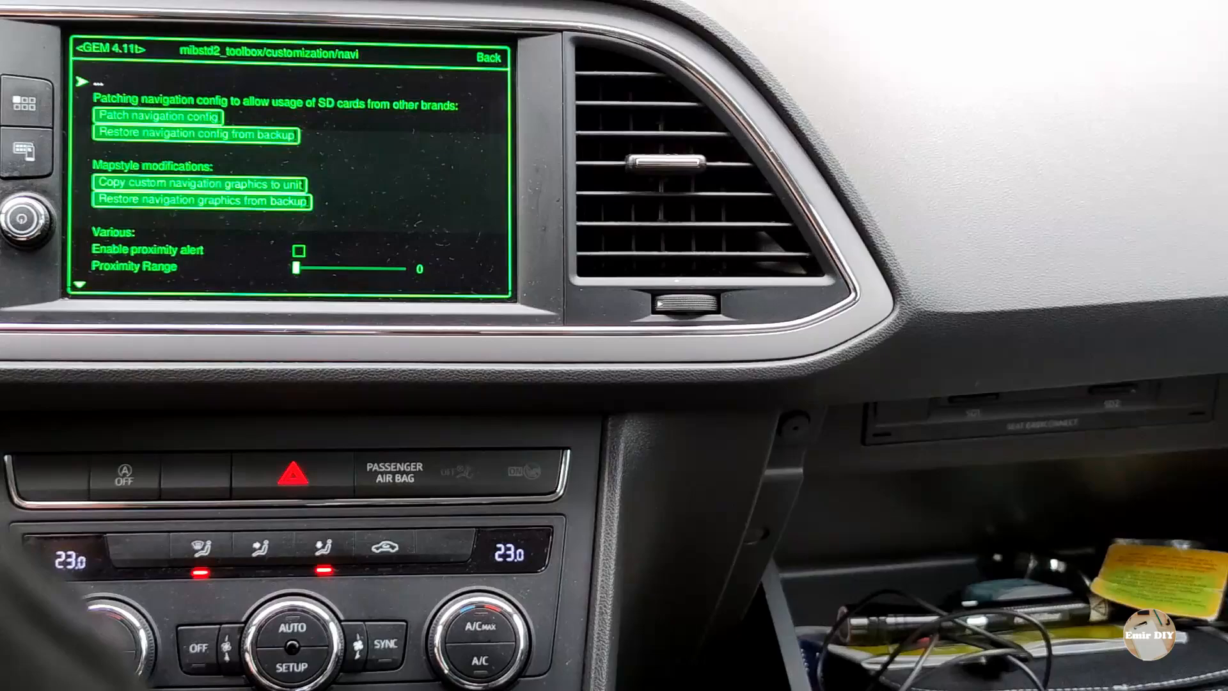